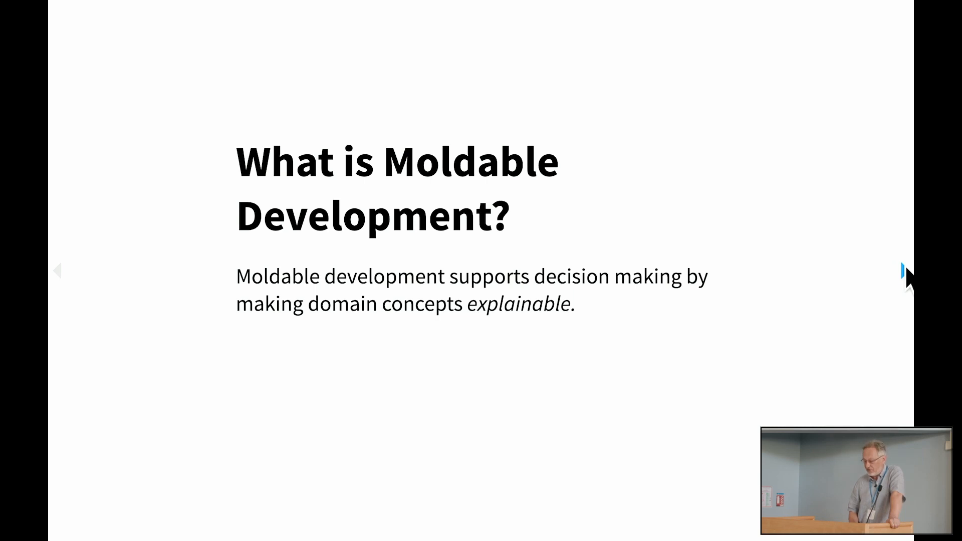
- Advance to the 'Exploring the ESUG website' slide showing page and link counts
{"action": "left_click", "coordinate": [908, 271]}
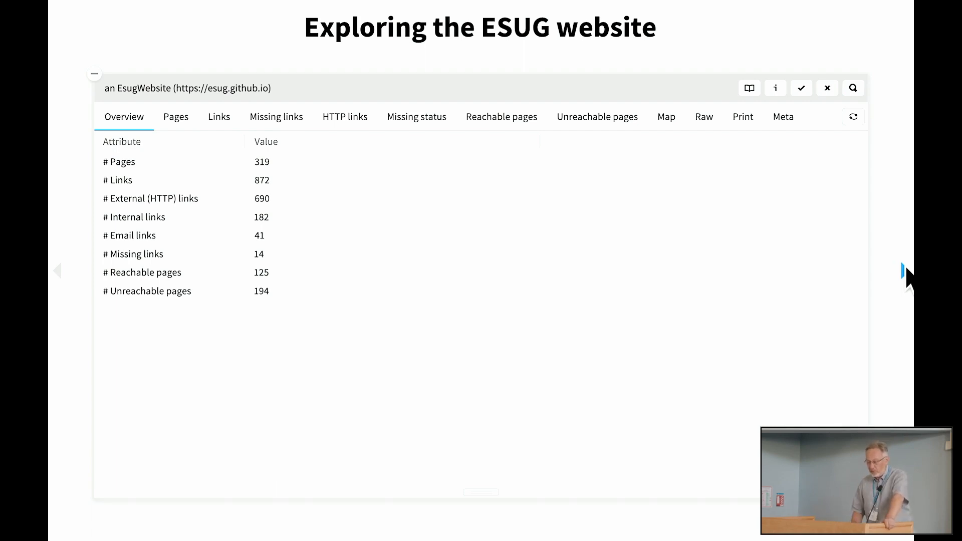
- Switch the EsugWebsite inspector to Pages, listing page titles, paths and pillar link counts
{"action": "left_click", "coordinate": [175, 117]}
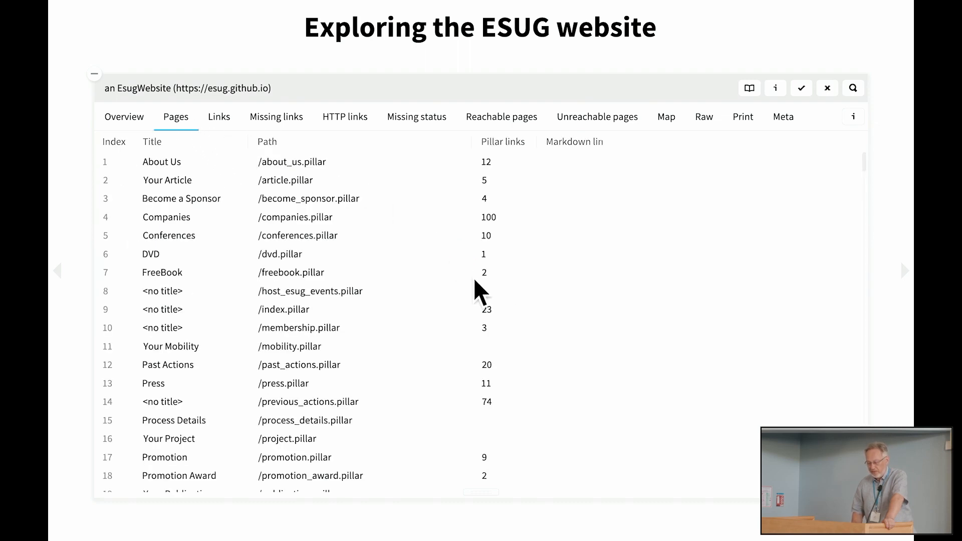
{"action": "mouse_move", "coordinate": [565, 411]}
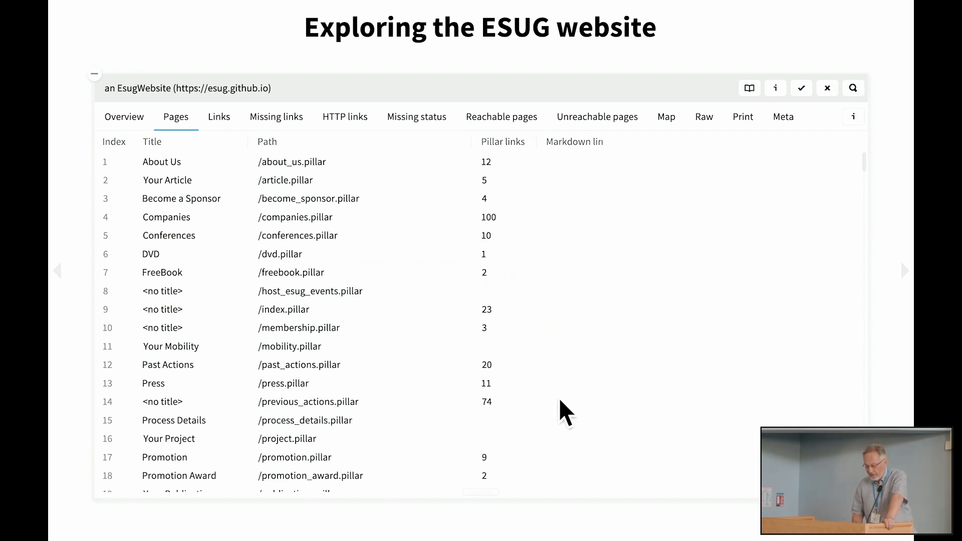
- Open /index.pillar in a second inspector pane showing its link map as dots
{"action": "double_click", "coordinate": [282, 309]}
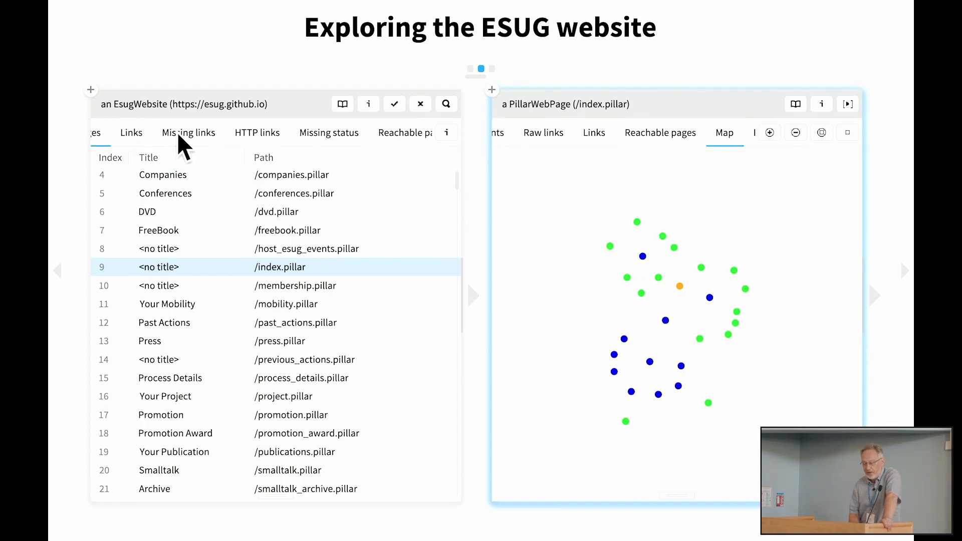
- Inspect the missing cfpIWST2020.pillar link and return to the Glamorous Toolkit desktop
{"action": "left_click", "coordinate": [188, 132]}
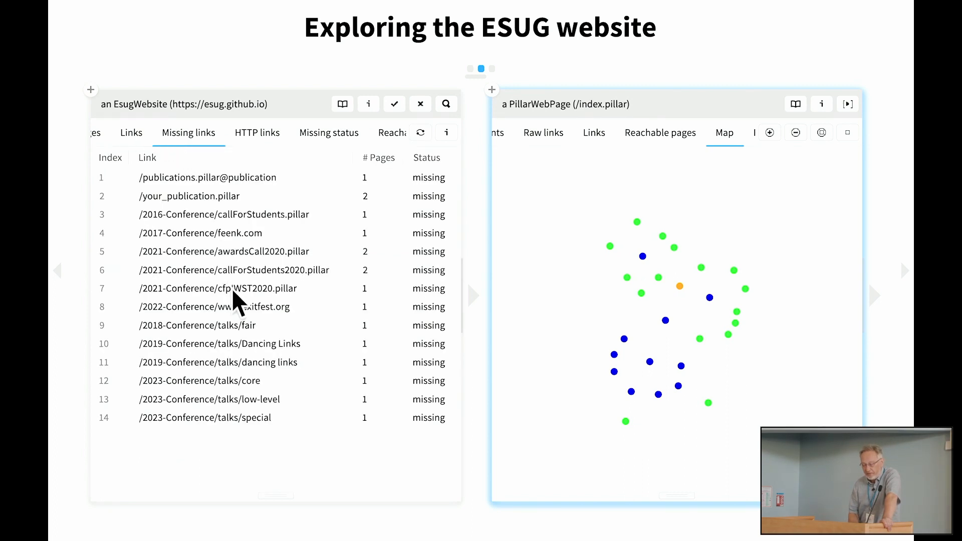
{"action": "mouse_move", "coordinate": [245, 310]}
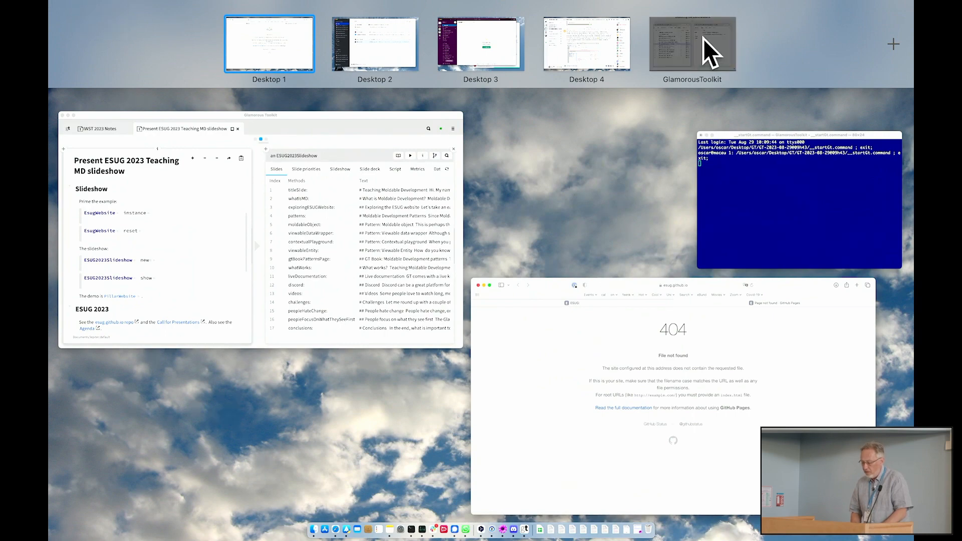
{"action": "left_click", "coordinate": [269, 43]}
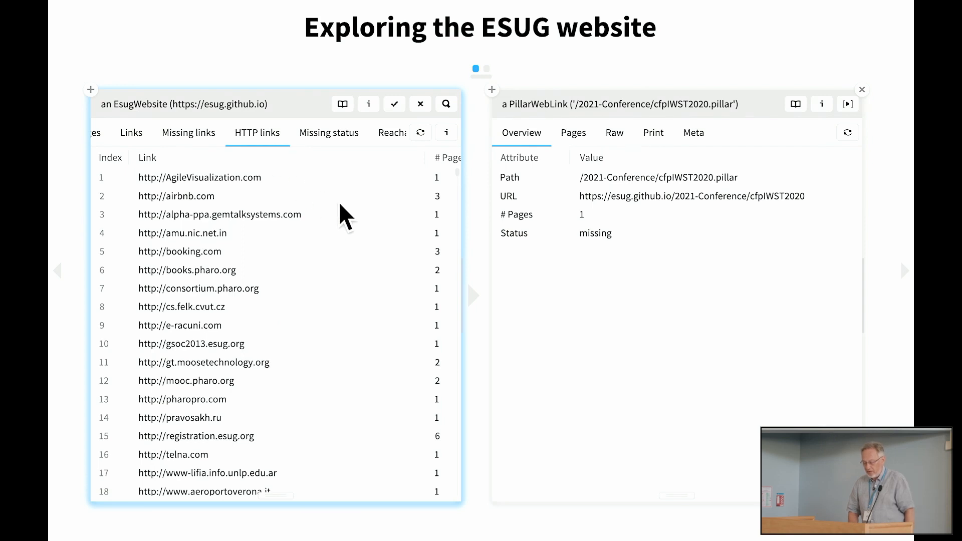
- Run the Missing status check on the ESUG website's links
{"action": "scroll", "scroll_direction": "down", "scroll_amount": 3}
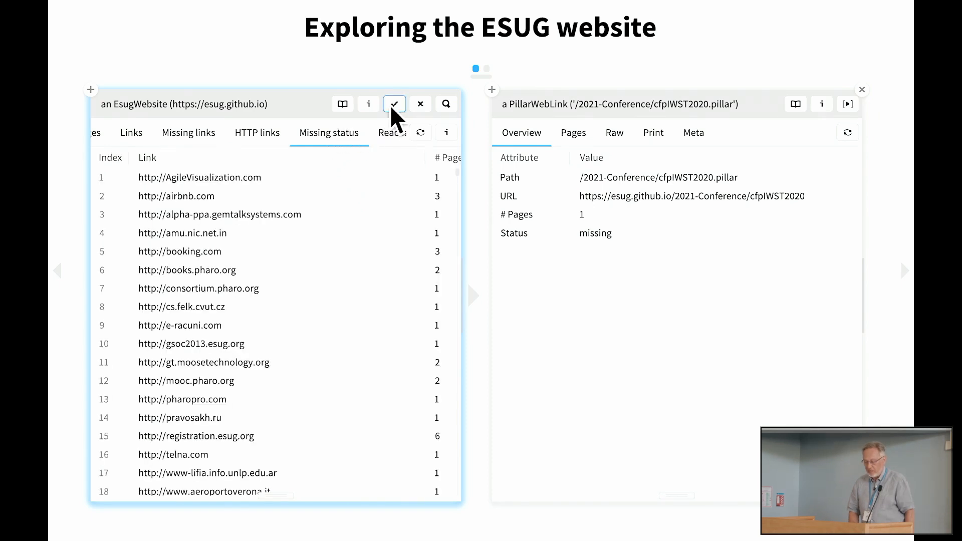
{"action": "left_click", "coordinate": [257, 132]}
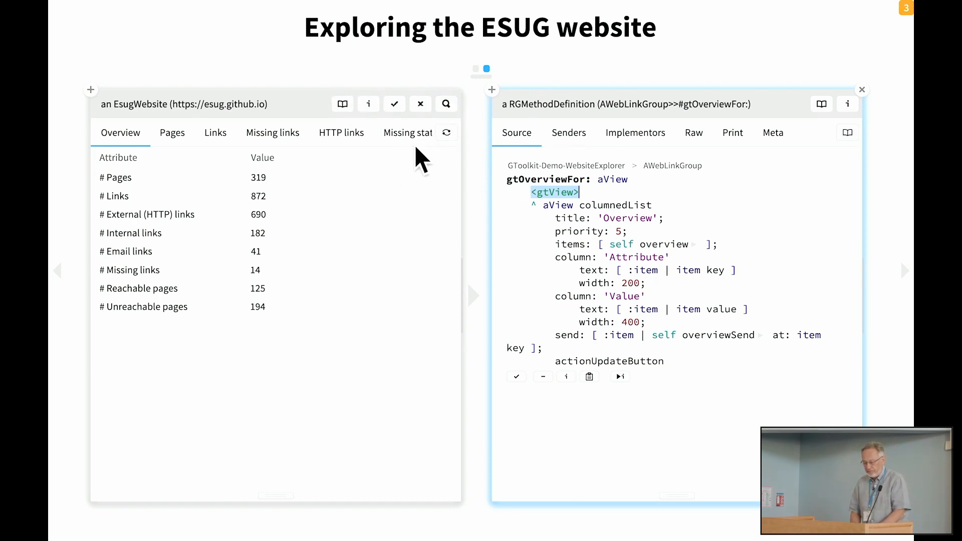
{"action": "left_click", "coordinate": [446, 104]}
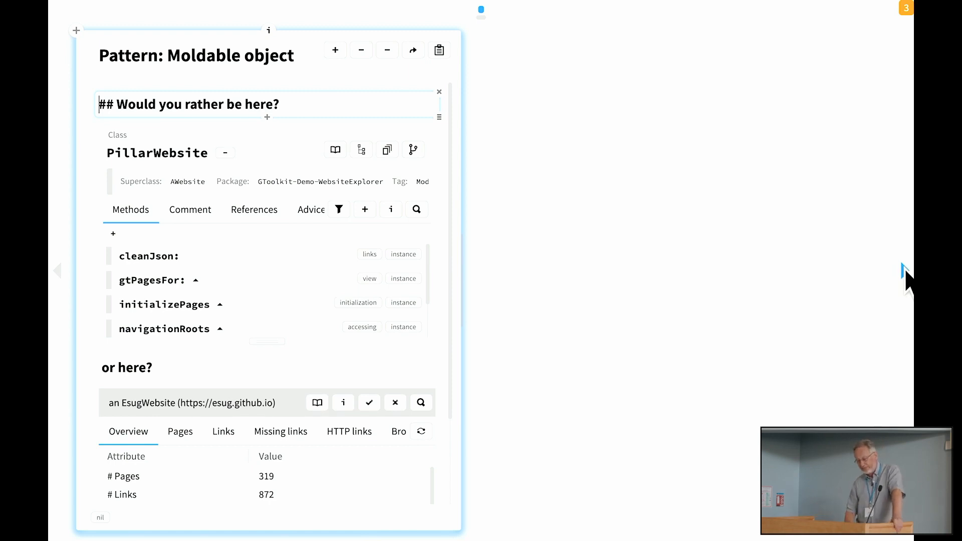
- Spawn the embedded PillarWebsite class browser as a separate right-hand pane
{"action": "left_click", "coordinate": [802, 55]}
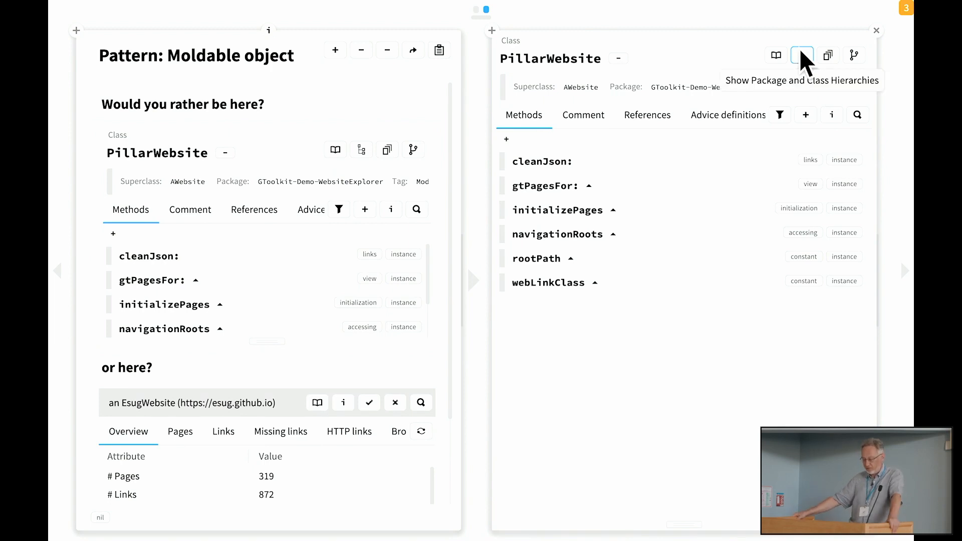
- Expand cleanJson: and the class definition, then show AWebsite's gtPagesFor: source
{"action": "left_click", "coordinate": [541, 160]}
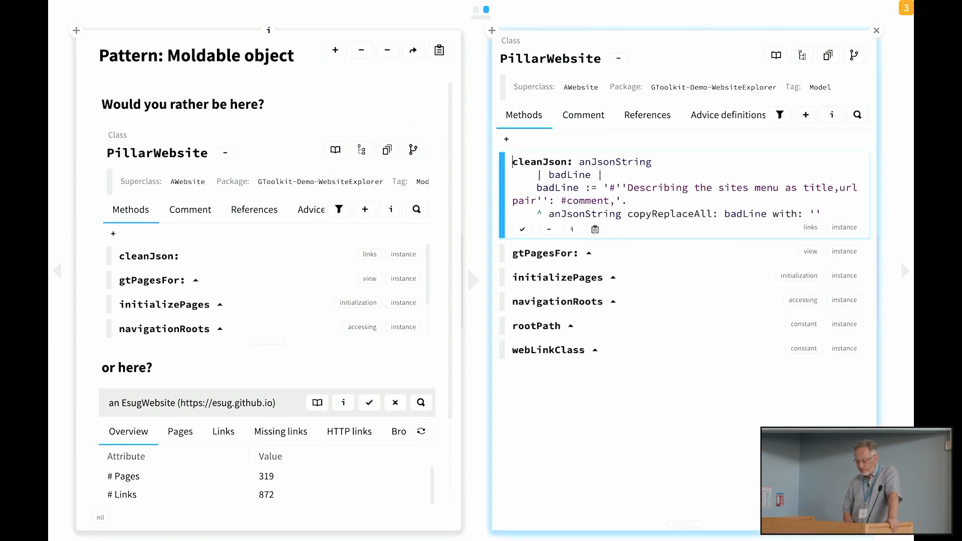
{"action": "left_click", "coordinate": [619, 59]}
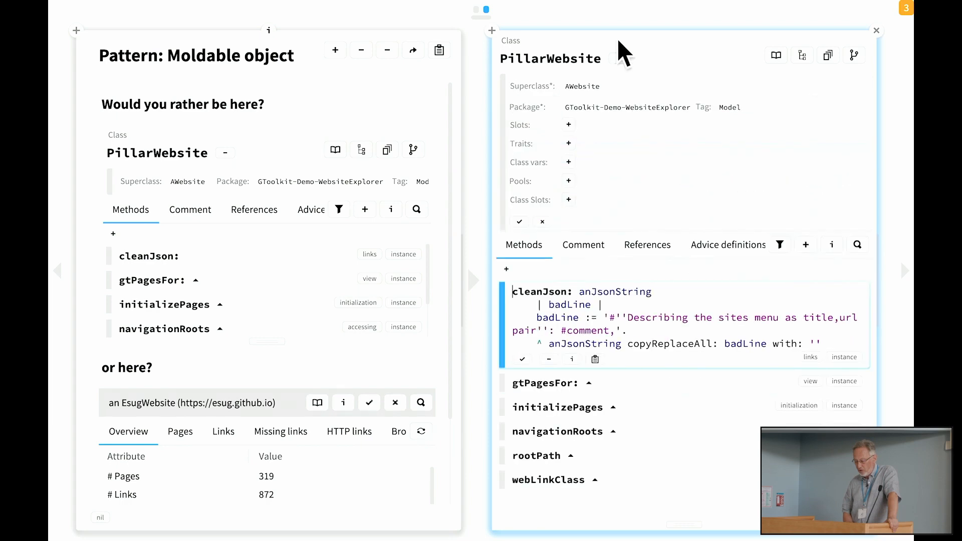
{"action": "left_click", "coordinate": [802, 55]}
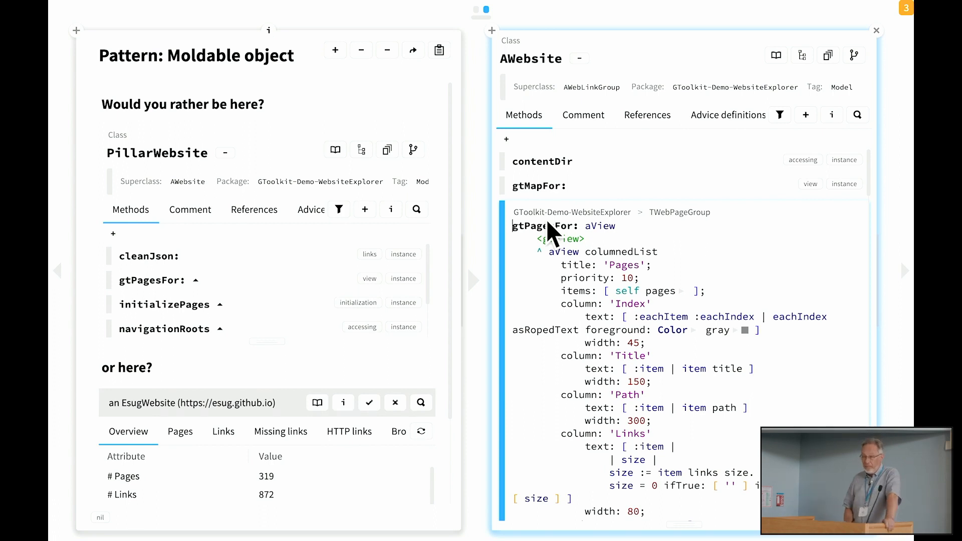
- Inspect the live ESUG website object and list EsugWebsite's class-side methods in Meta
{"action": "left_click", "coordinate": [343, 403]}
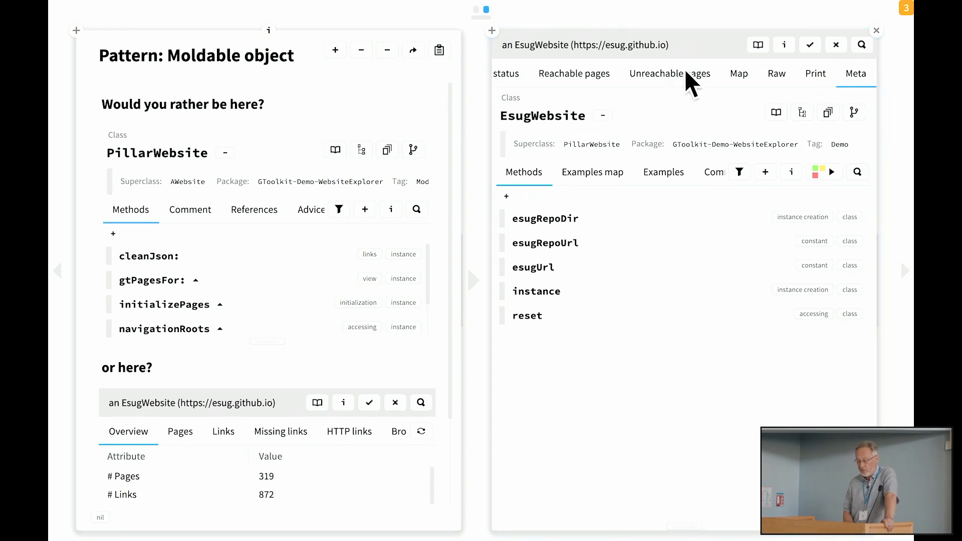
- Advance to the 'Pattern: Viewable data wrapper' slide
{"action": "left_click", "coordinate": [670, 74]}
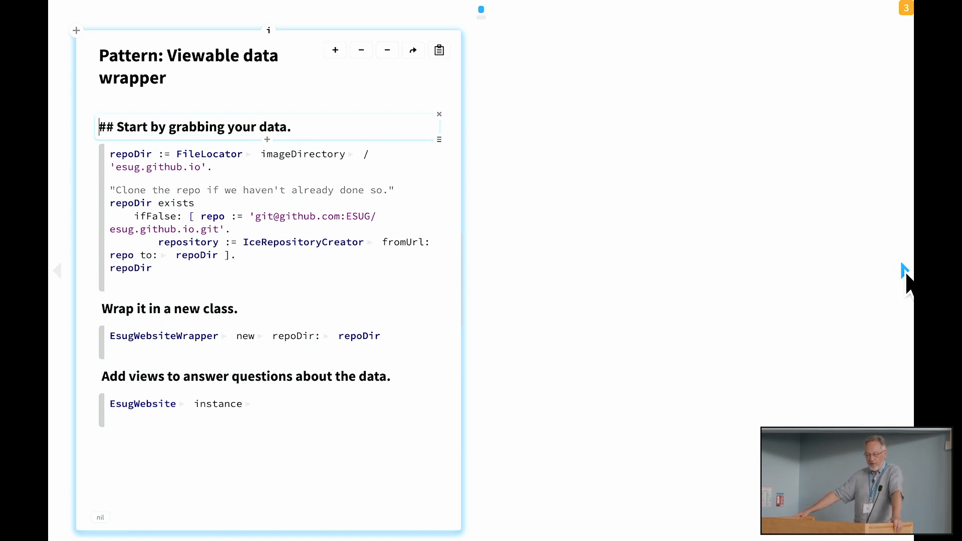
- Create an EsugWebsiteWrapper on the esug.github.io repoDir and expand repoDir in Raw view
{"action": "left_click", "coordinate": [139, 283]}
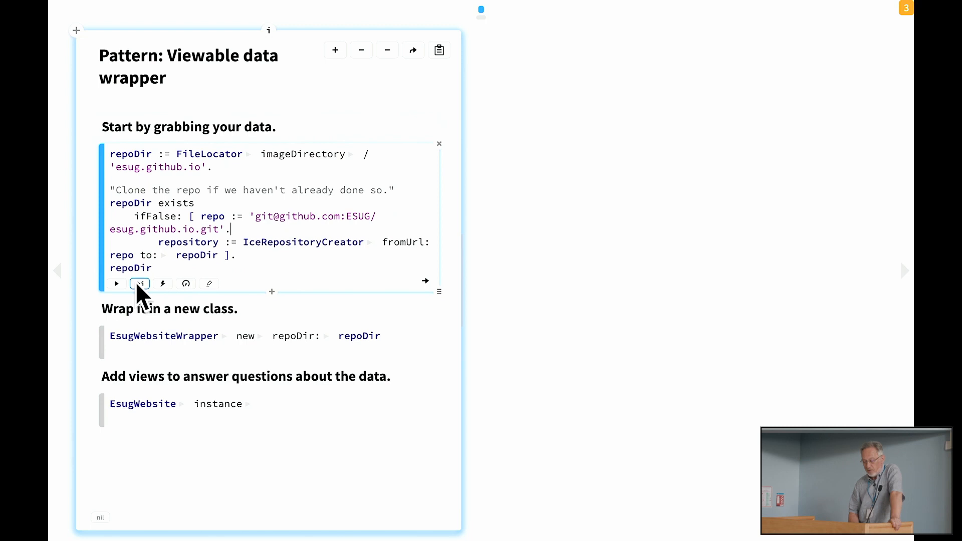
{"action": "left_click", "coordinate": [140, 283]}
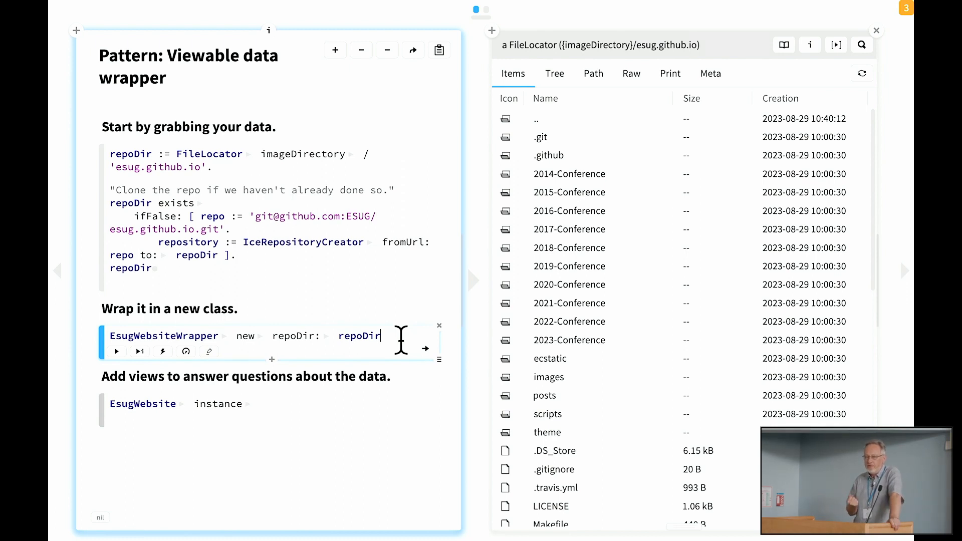
{"action": "left_click", "coordinate": [116, 352]}
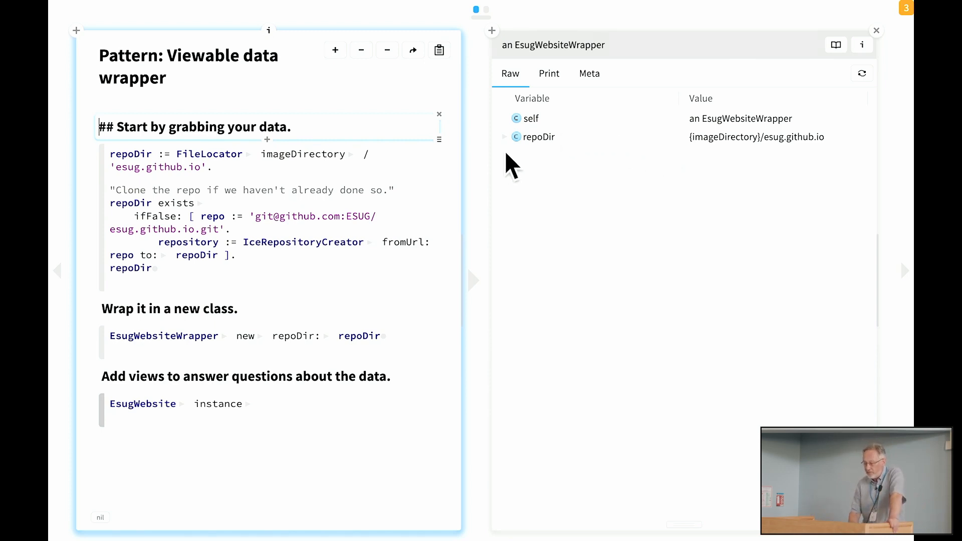
{"action": "left_click", "coordinate": [503, 136]}
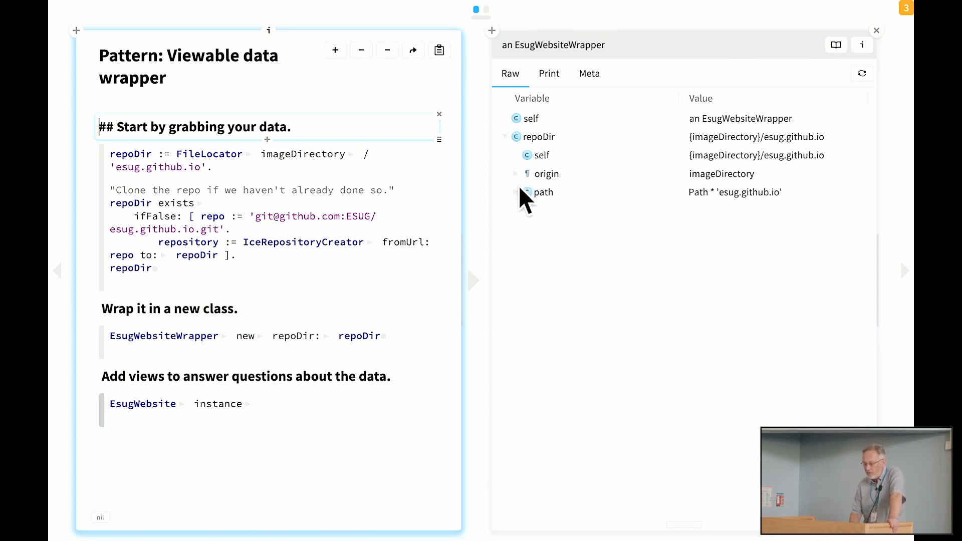
{"action": "left_click", "coordinate": [516, 192]}
{"action": "type", "text": "self pages"}
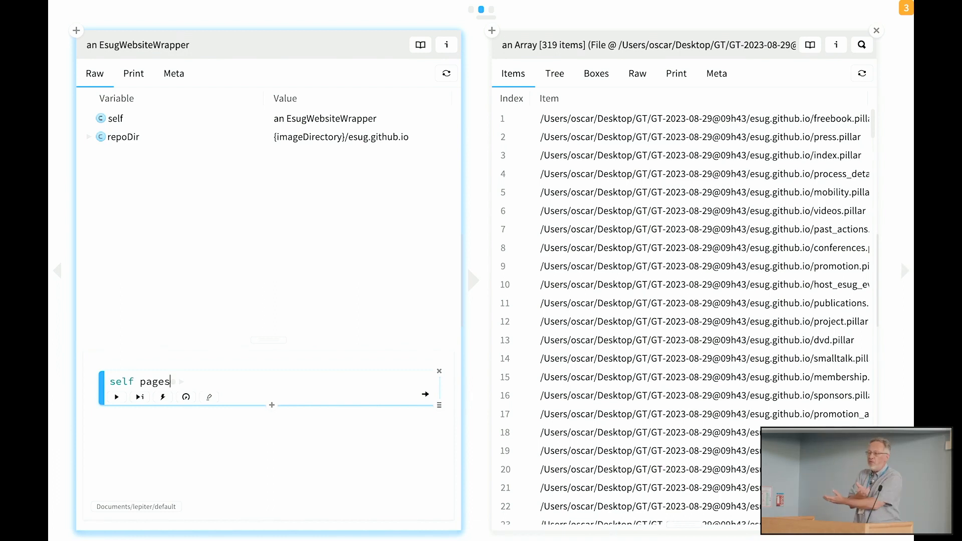
{"action": "mouse_move", "coordinate": [907, 277]}
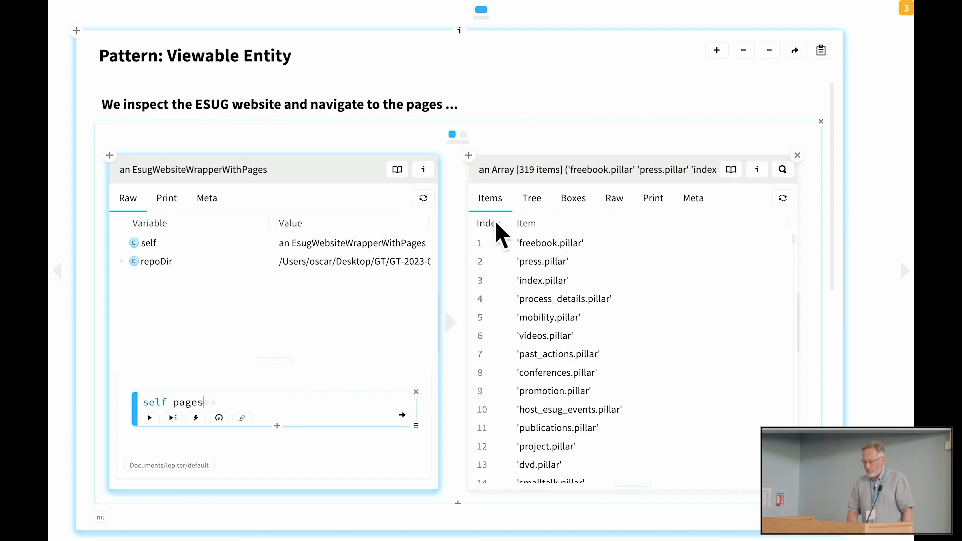
{"action": "mouse_move", "coordinate": [602, 377]}
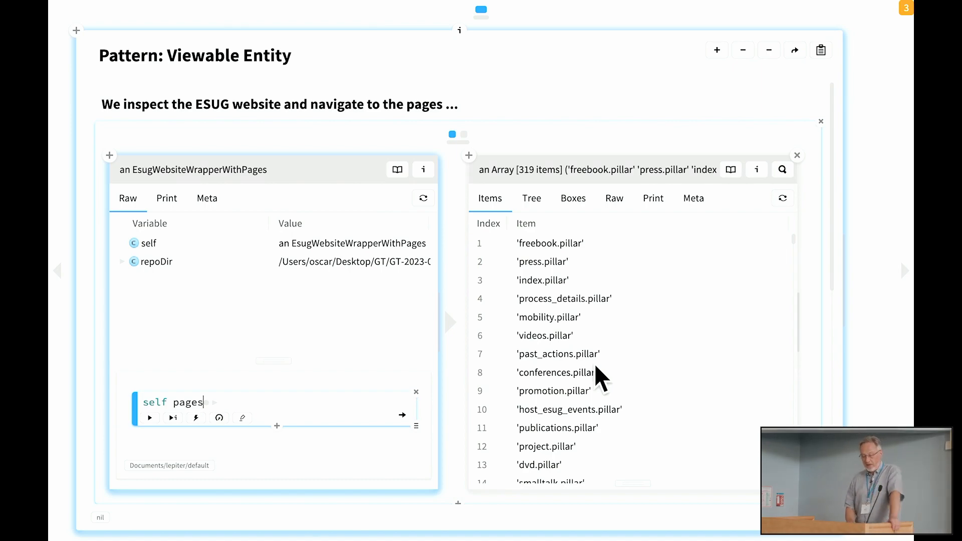
- Show the EsugWebsiteWrapperWithPages class, a subclass of EsugWebsiteWrapper with a gtPagesFor: method
{"action": "left_click", "coordinate": [207, 197]}
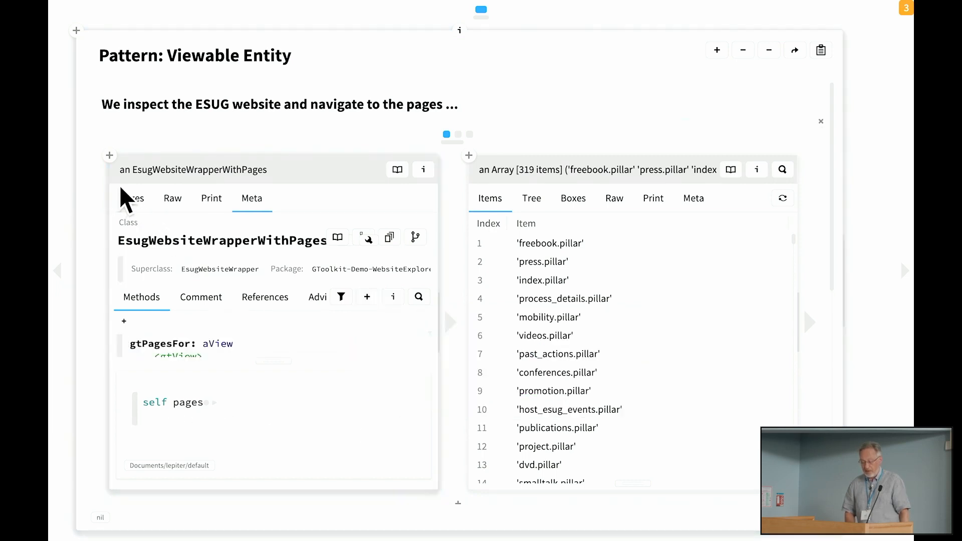
{"action": "left_click", "coordinate": [132, 197]}
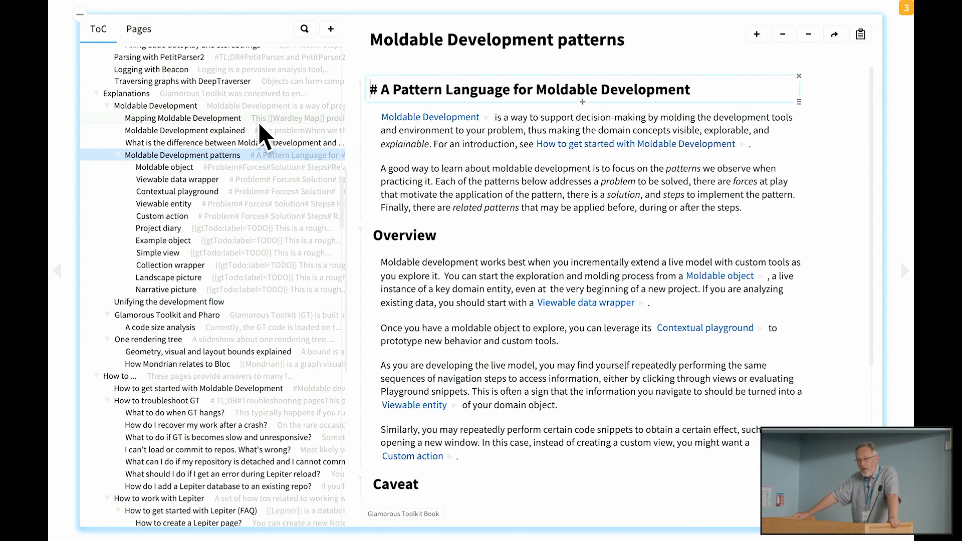
- Go to the Live documentation slide showing the 'Working with a REST API' GitHub case study
{"action": "left_click", "coordinate": [164, 167]}
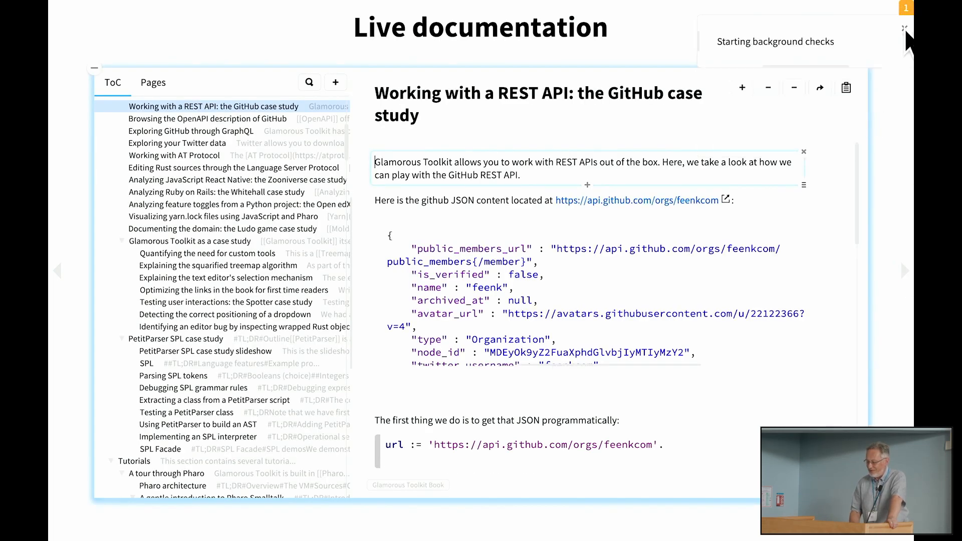
{"action": "left_click", "coordinate": [907, 30]}
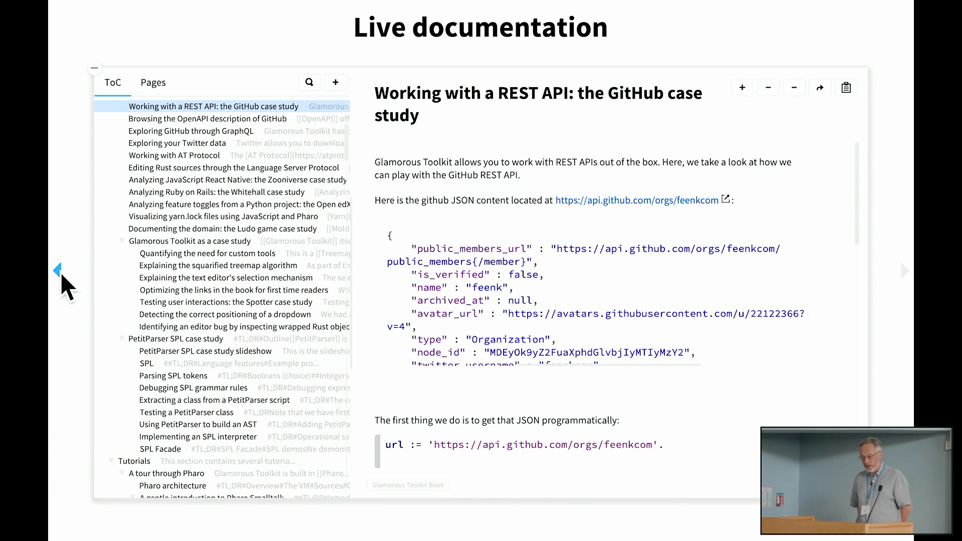
{"action": "scroll", "scroll_direction": "down", "scroll_amount": 3}
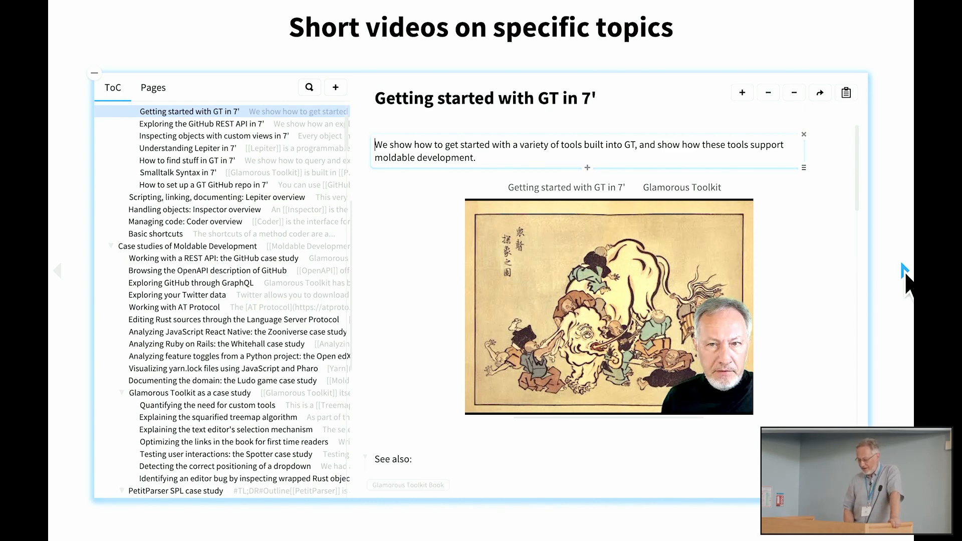
{"action": "mouse_move", "coordinate": [905, 335]}
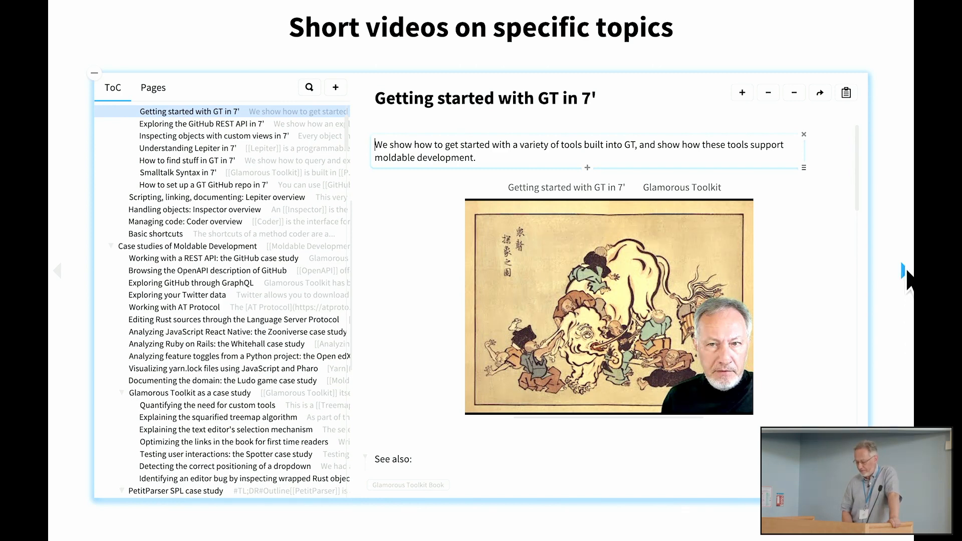
- Advance the slideshow to the Challenges slide showing only its heading
{"action": "left_click", "coordinate": [902, 270]}
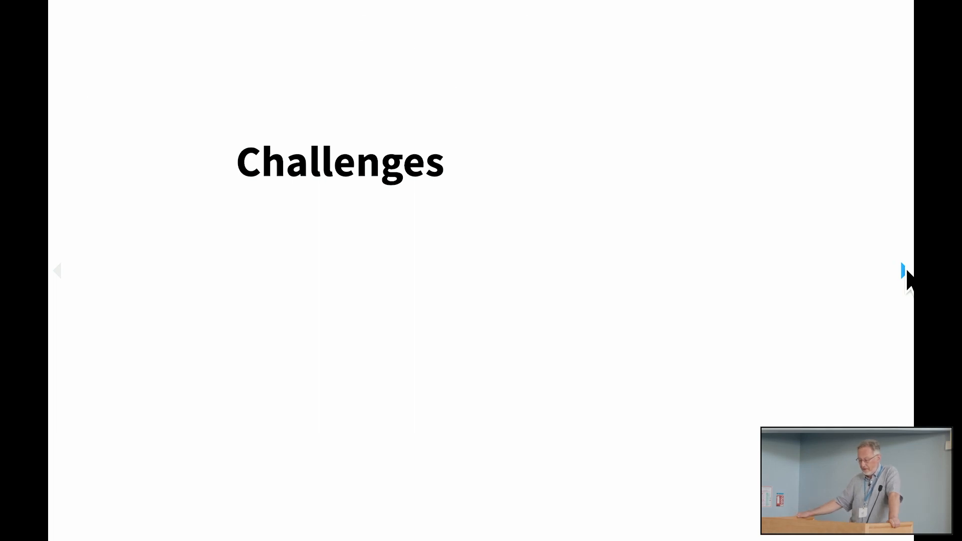
{"action": "left_click", "coordinate": [902, 271]}
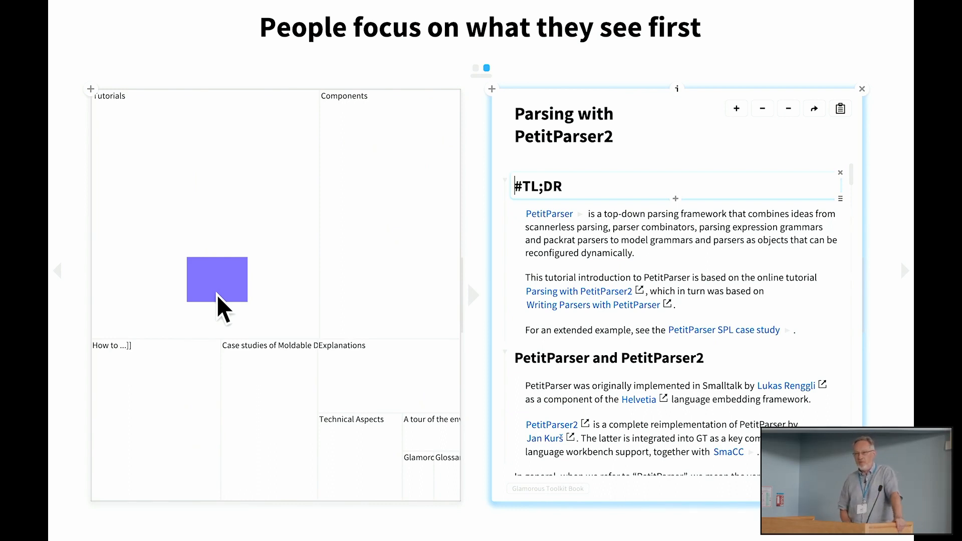
{"action": "mouse_move", "coordinate": [258, 292]}
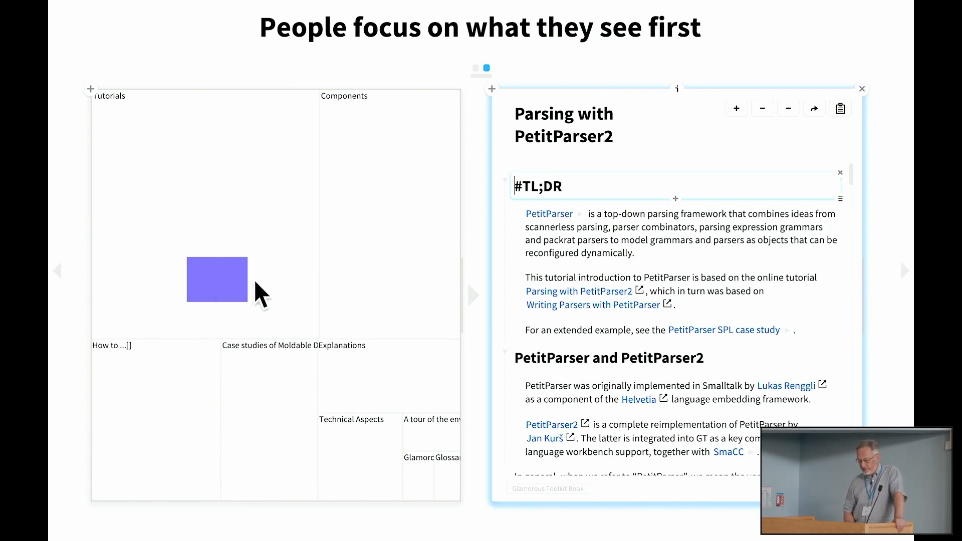